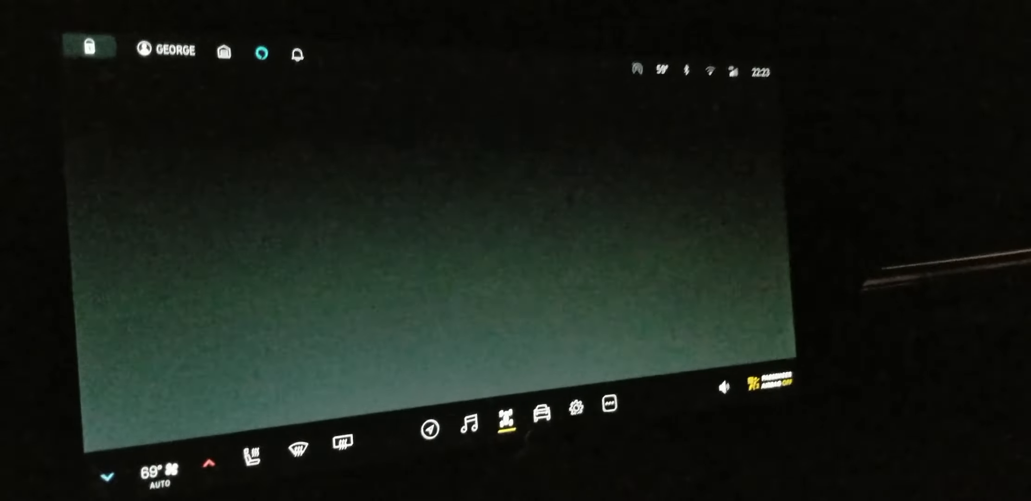
Step: Request Low ride height in drive modes, cancel it leaving Auto, then go to Access and security
left_click(504, 421)
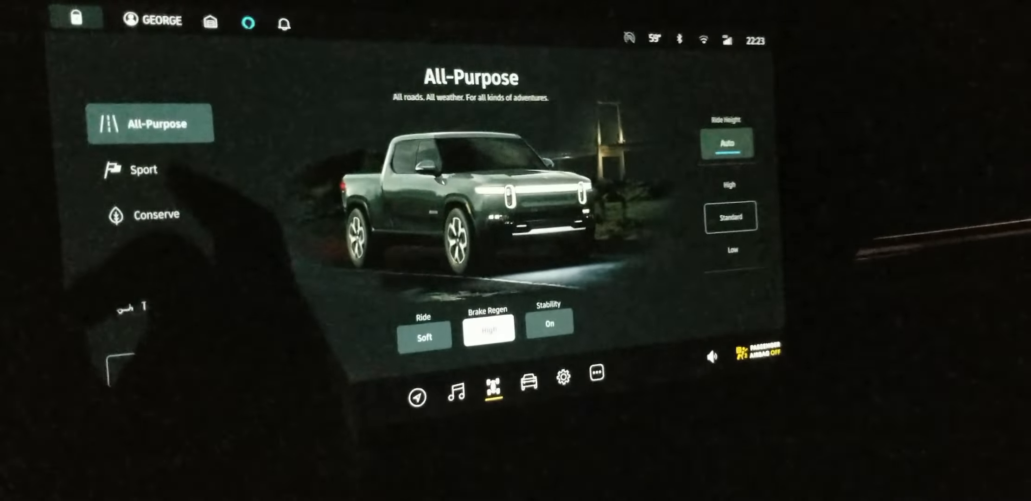
left_click(731, 249)
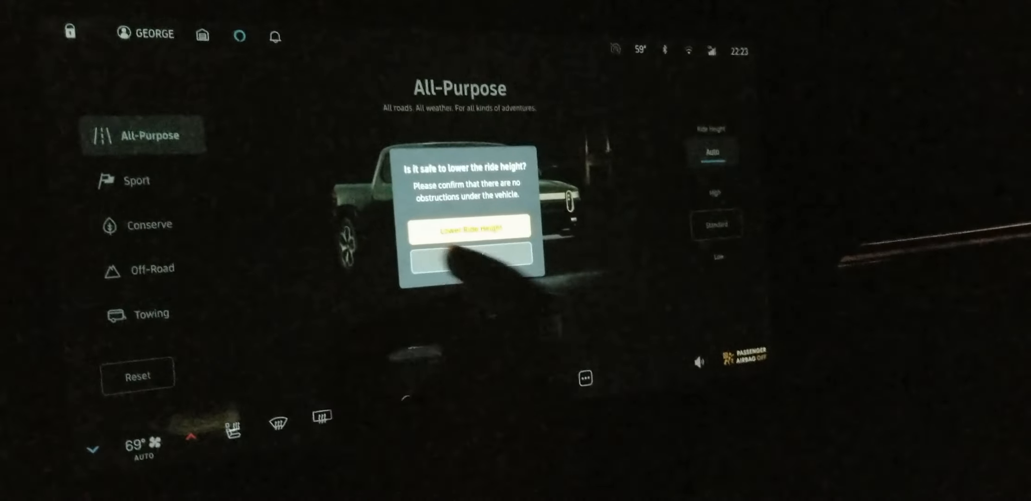
left_click(467, 227)
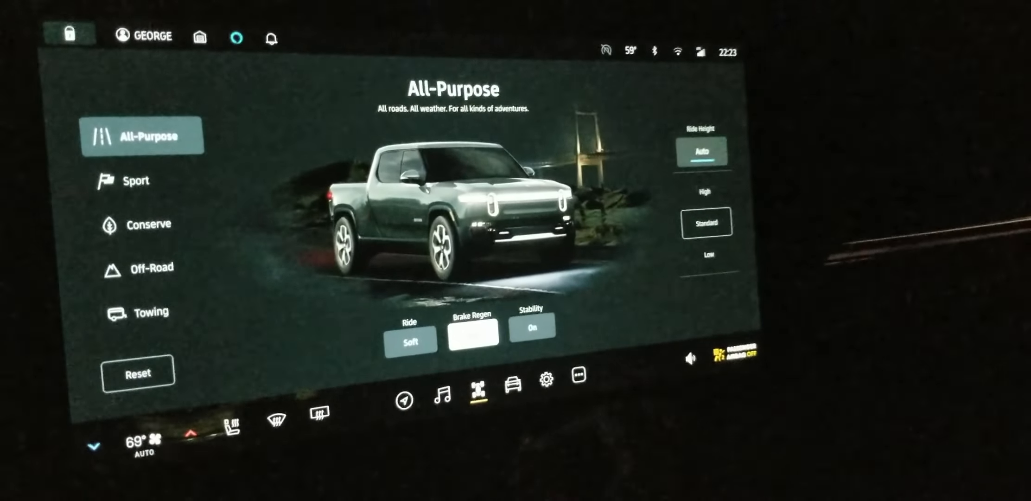
left_click(548, 378)
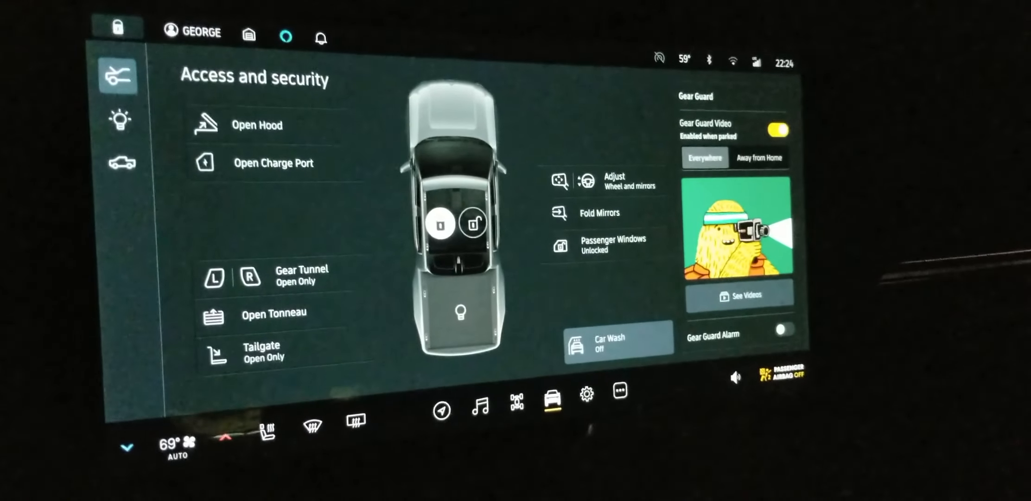
Step: Go through lighting and Updates to the Access settings and scroll its proximity locking and mirror options
left_click(119, 118)
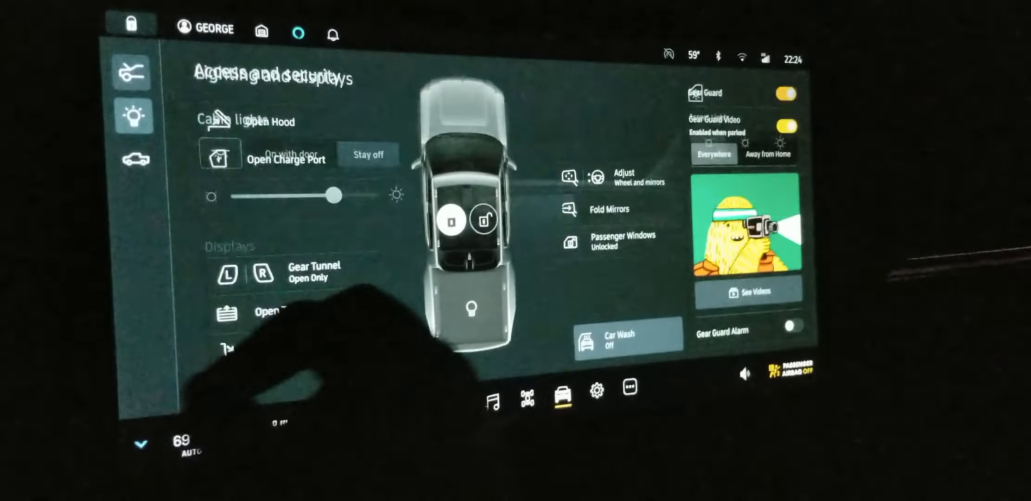
left_click(134, 114)
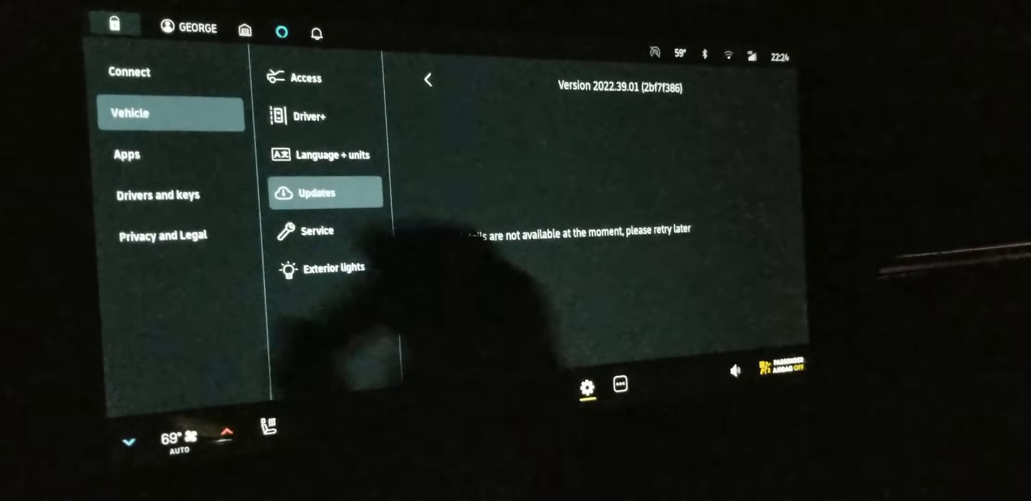
left_click(307, 77)
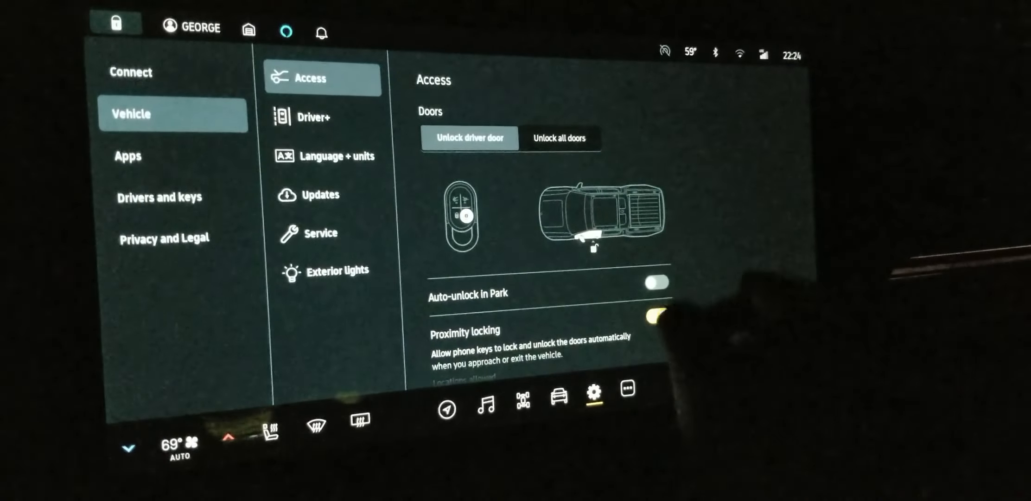
scroll("down", 3)
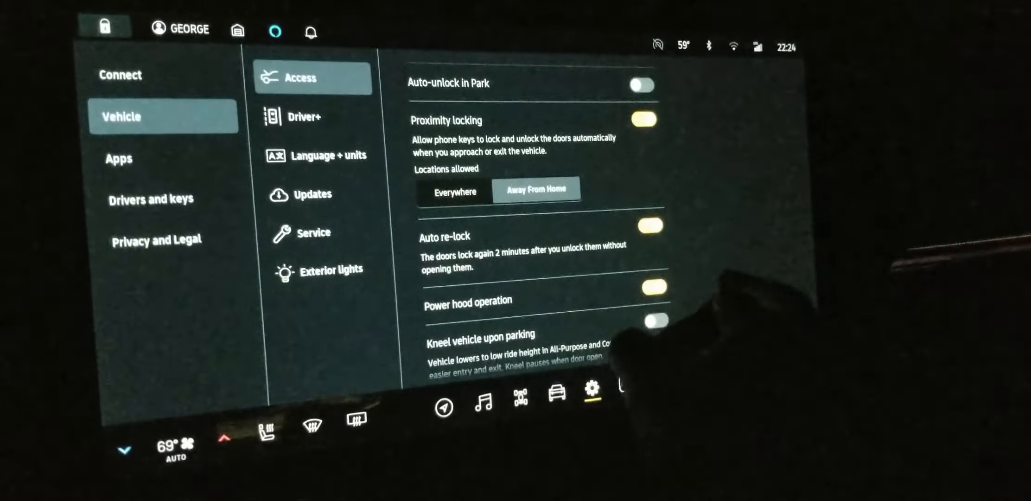
scroll("down", 3)
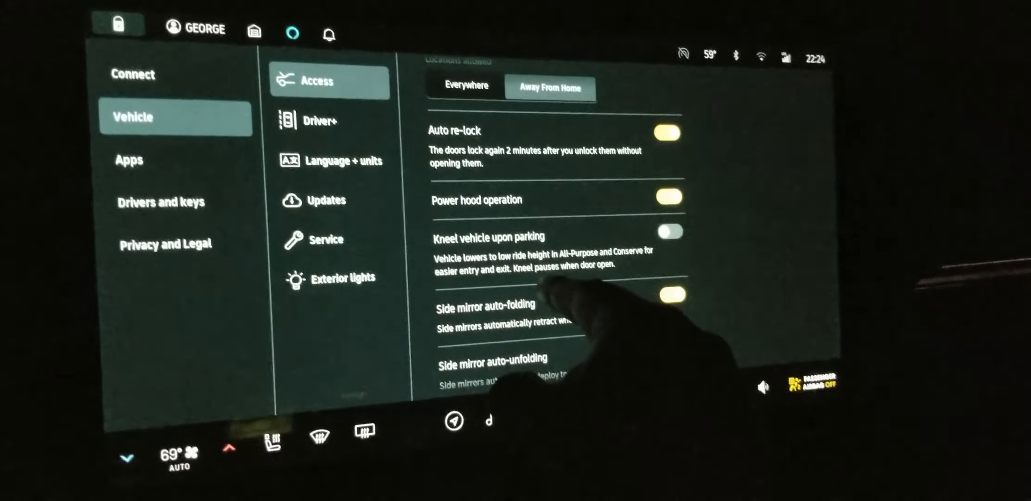
scroll("down", 3)
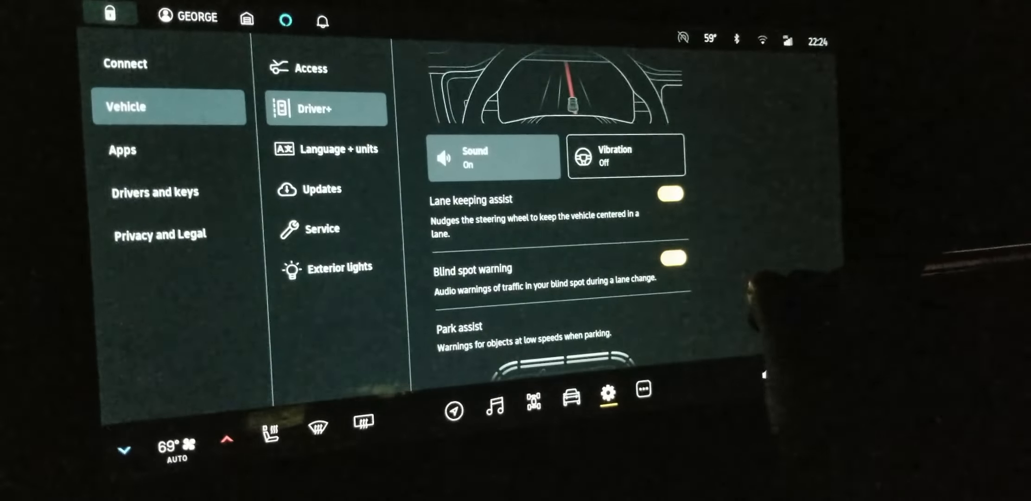
Step: Scroll the Driver+ settings, then show Language + units with 24-hour time and units
scroll("down", 3)
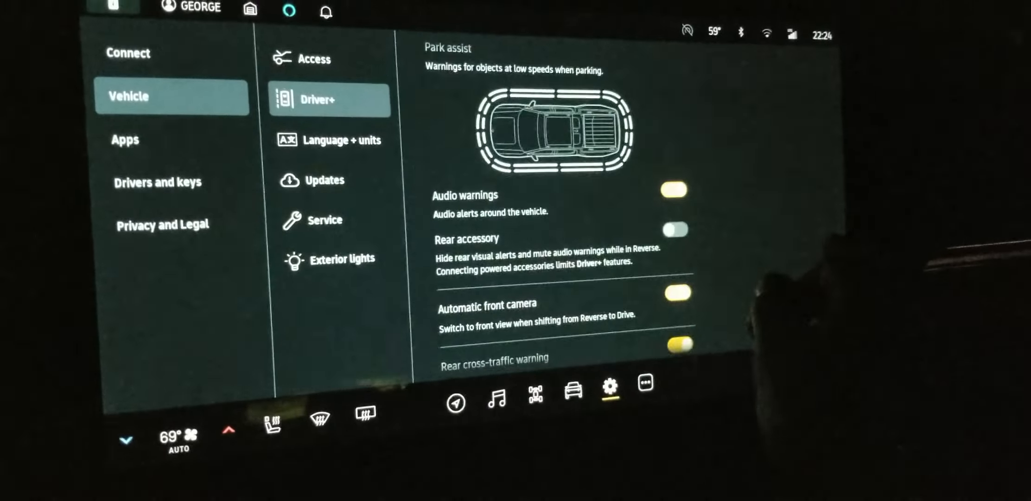
scroll("down", 3)
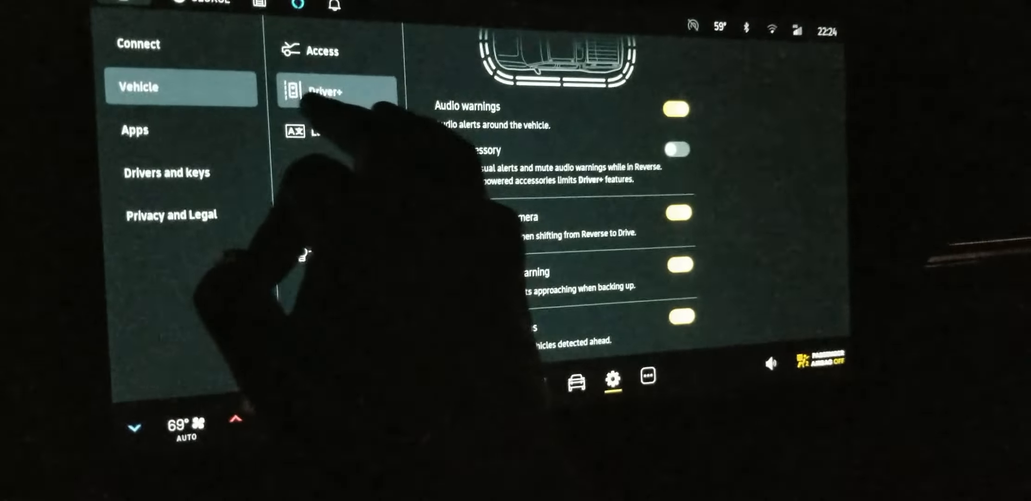
left_click(322, 133)
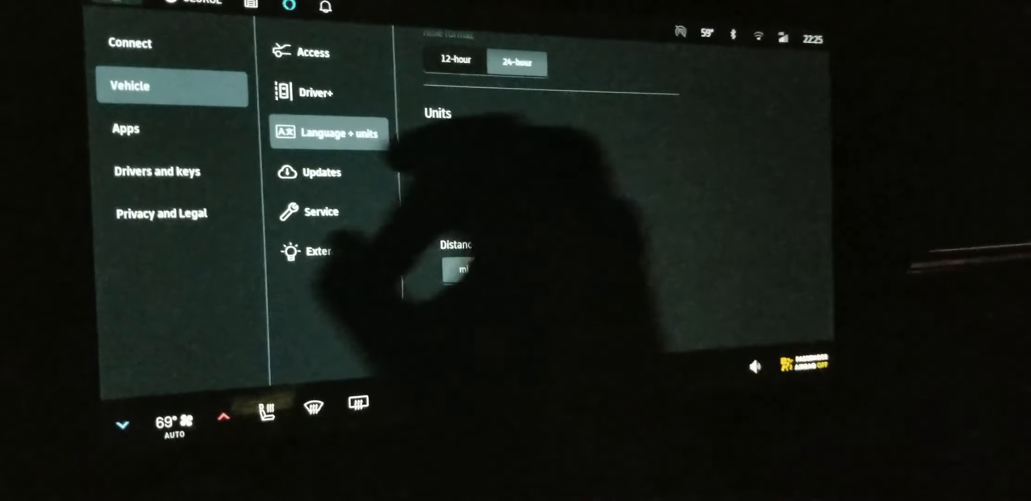
Step: Visit Updates and Service, then review Exterior lights (entry on, guide off, charge port on) and switch to FM radio
left_click(323, 172)
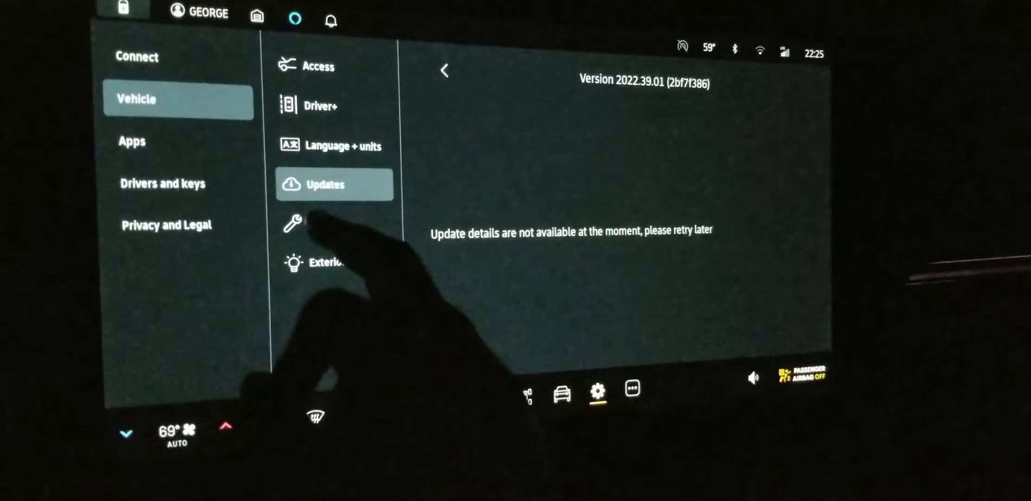
left_click(296, 221)
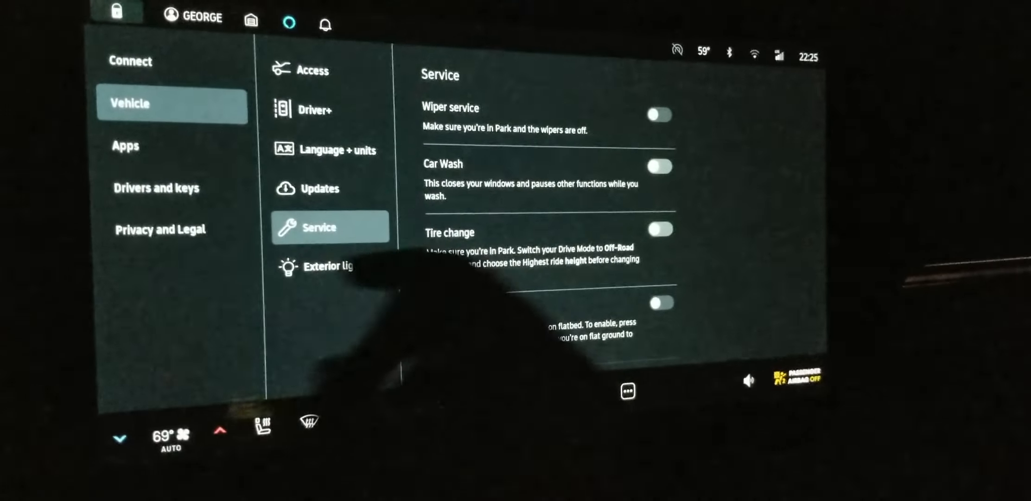
left_click(327, 265)
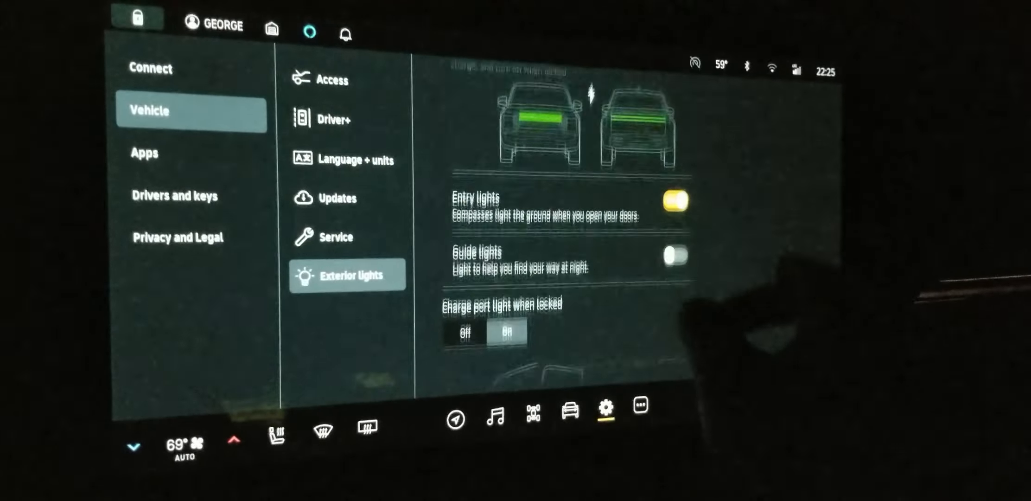
scroll("down", 3)
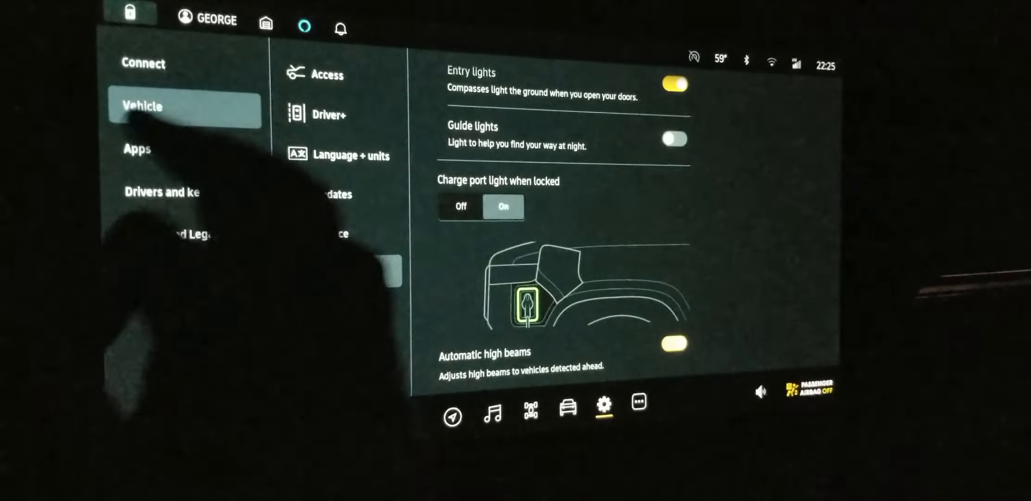
left_click(151, 163)
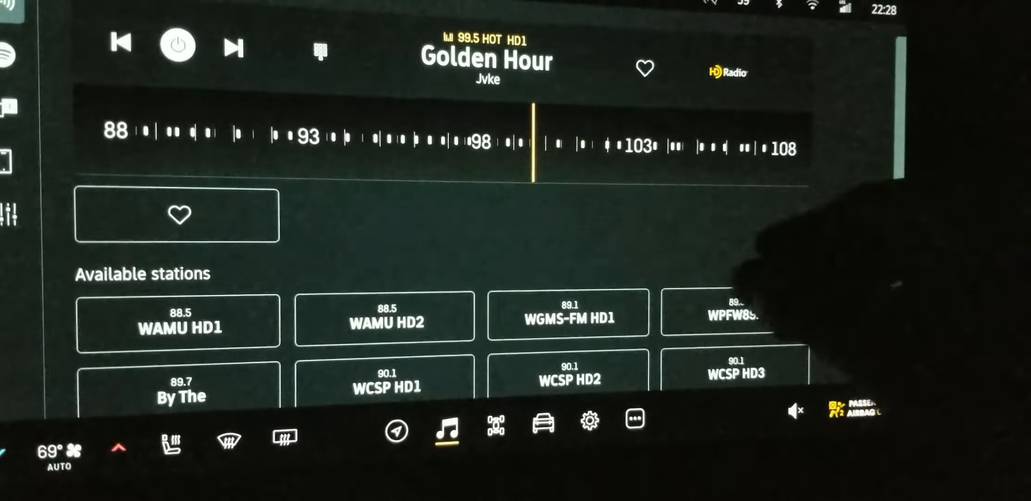
scroll("down", 3)
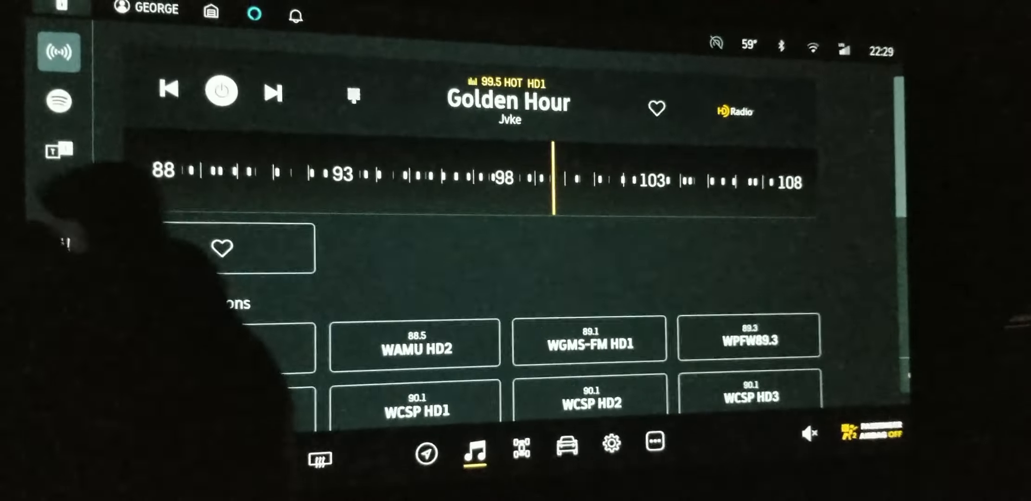
Step: Switch audio to TuneIn, view the equalizer settings, then return to All-Purpose drive mode with Auto ride height
left_click(56, 102)
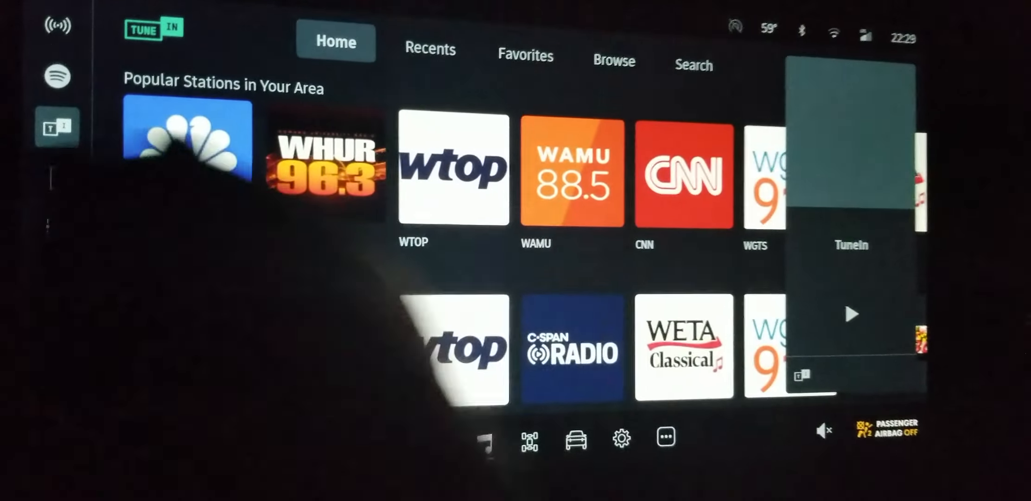
left_click(486, 425)
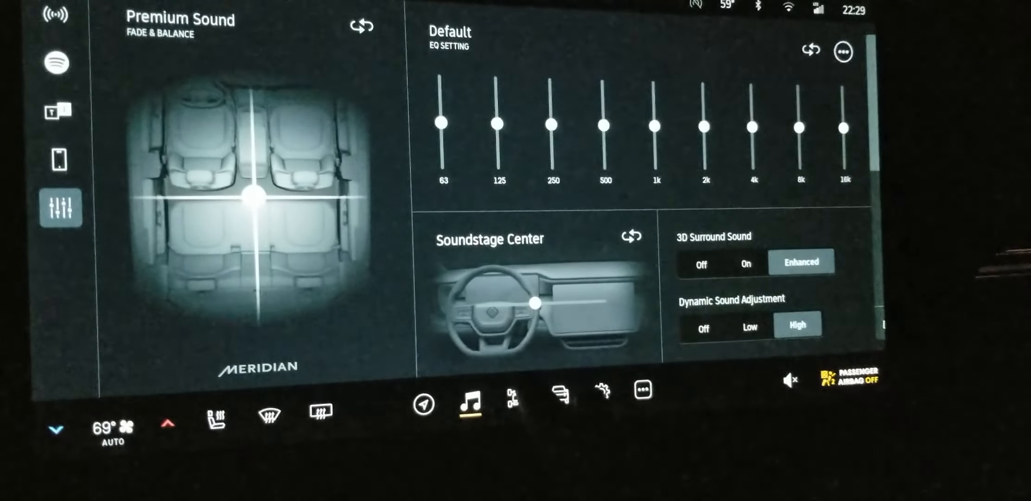
left_click(519, 404)
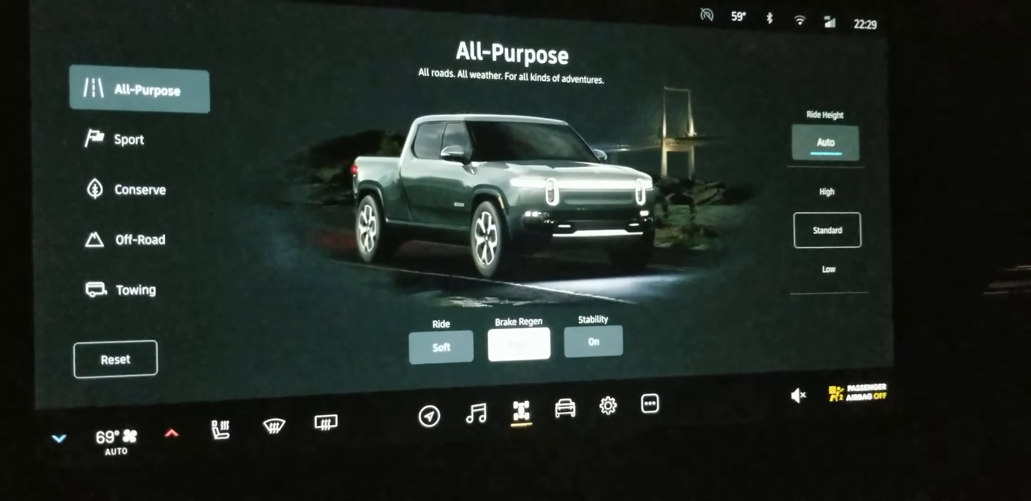